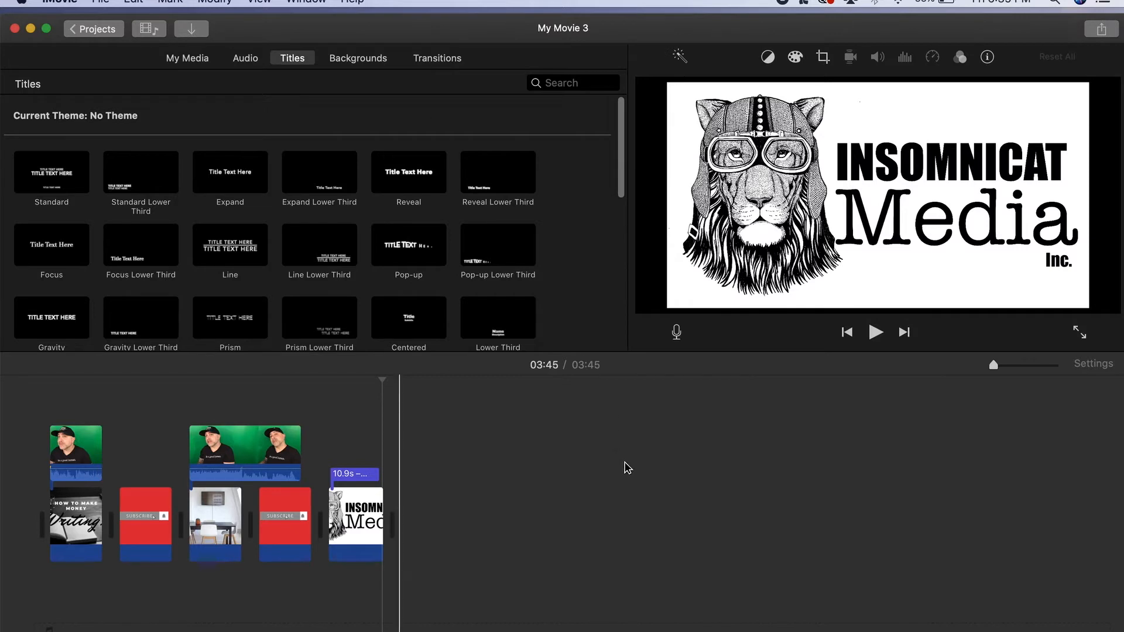
mouse_move(634, 471)
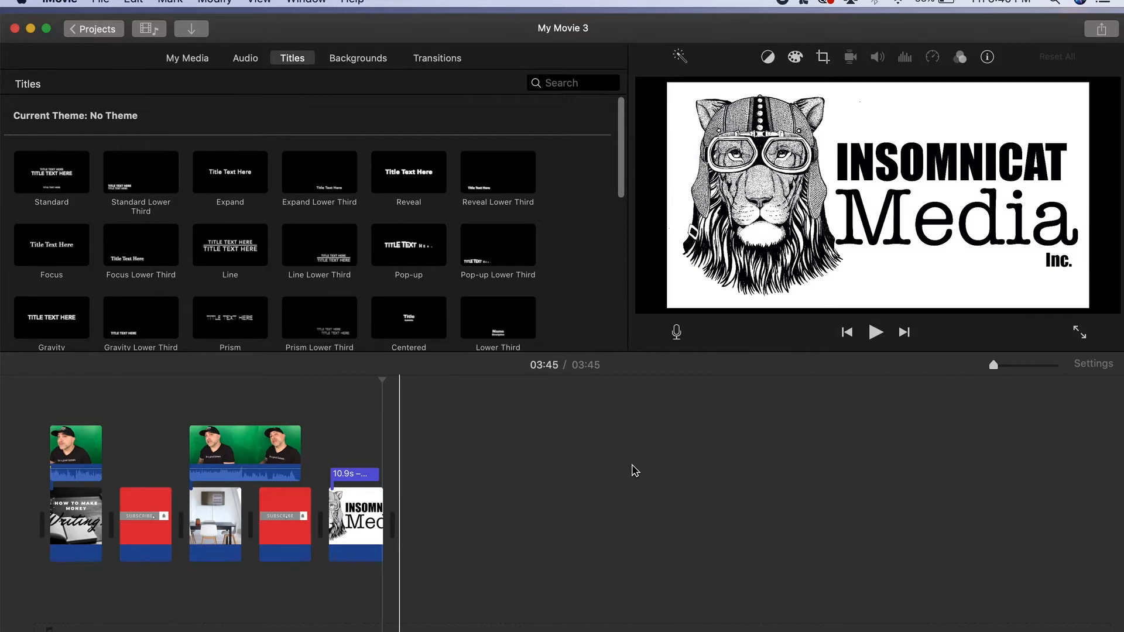
Step: Abandon the YouTube sign-in and return to the Share destinations list for My Movie 3
click(101, 3)
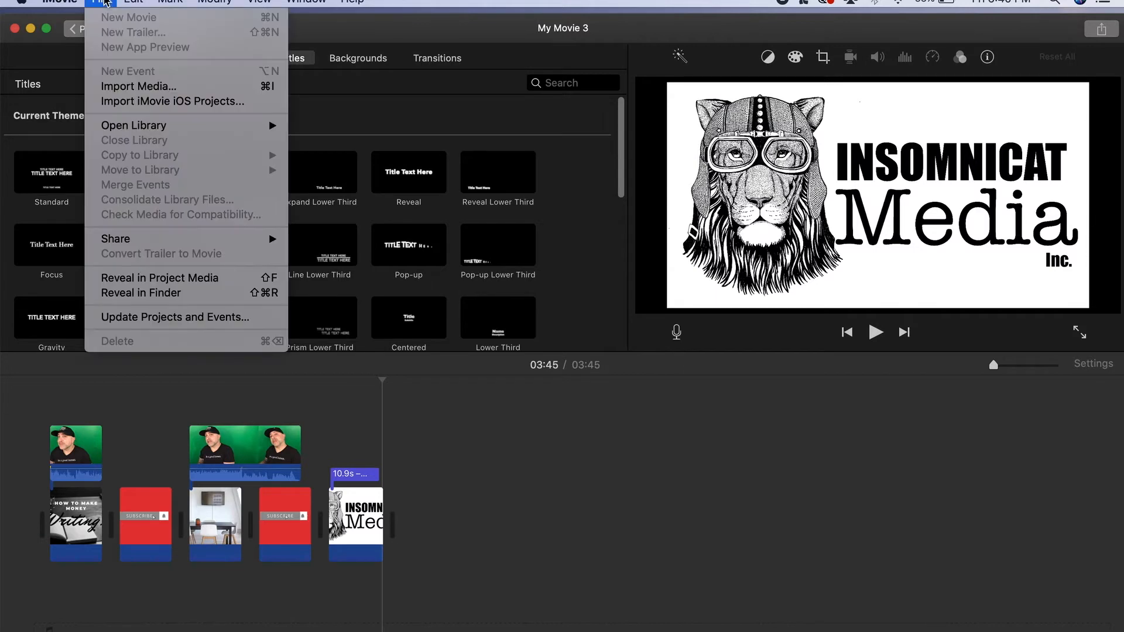
mouse_move(147, 86)
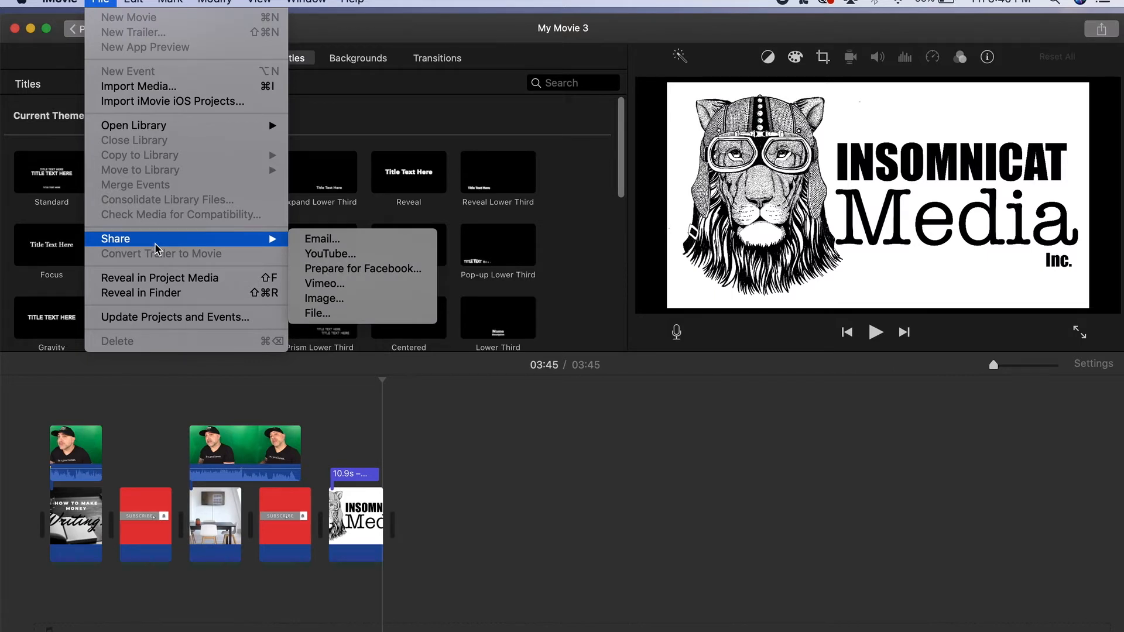
mouse_move(321, 239)
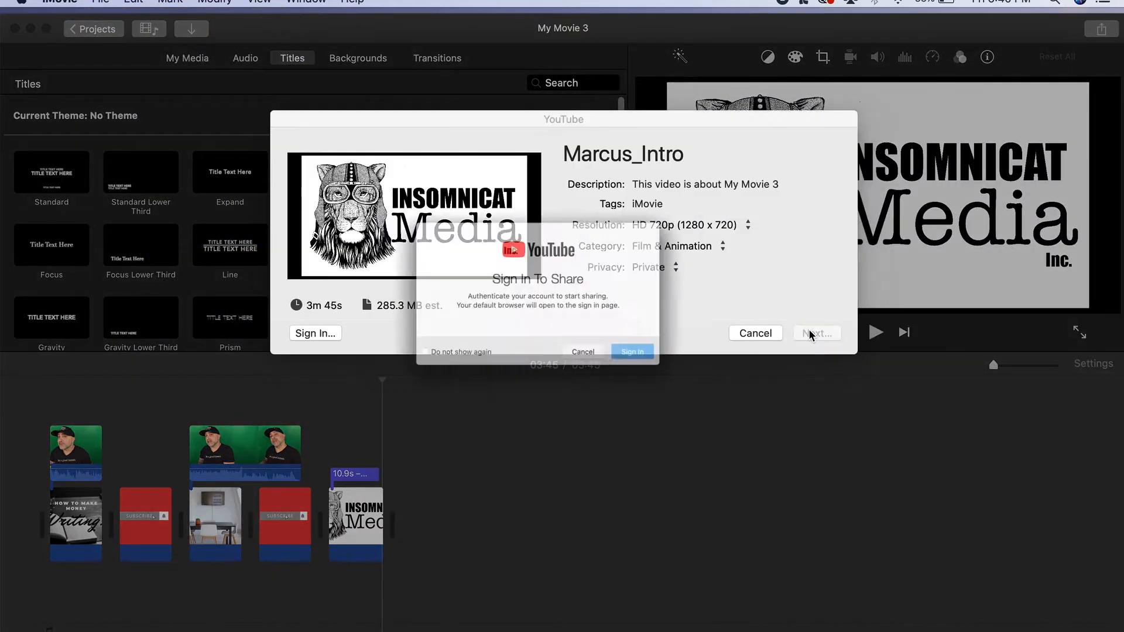
click(583, 351)
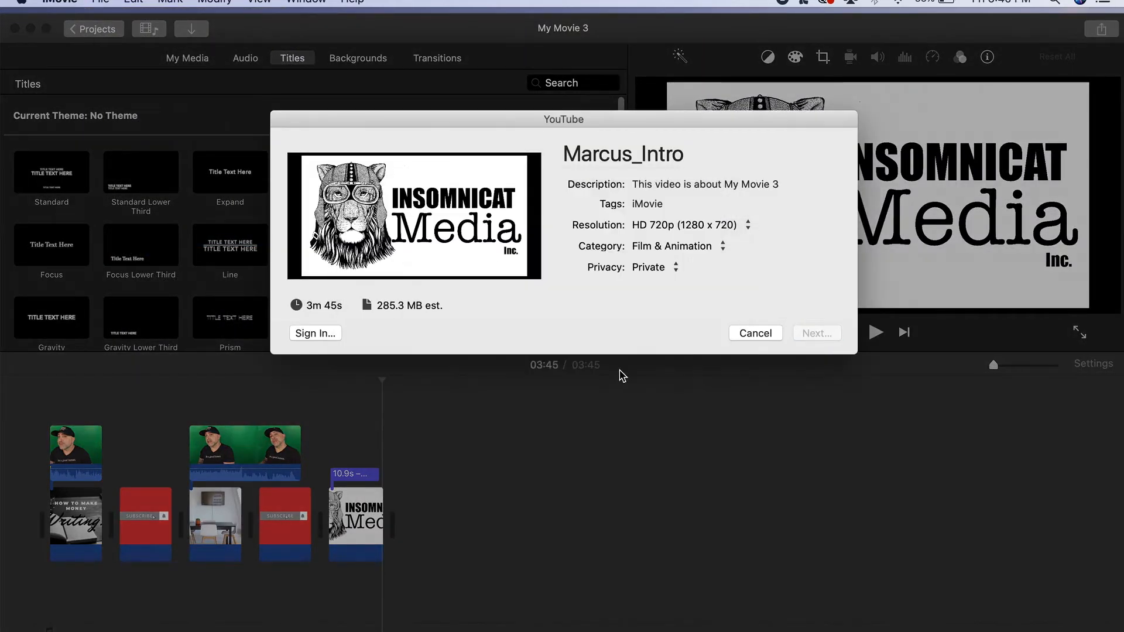
click(754, 333)
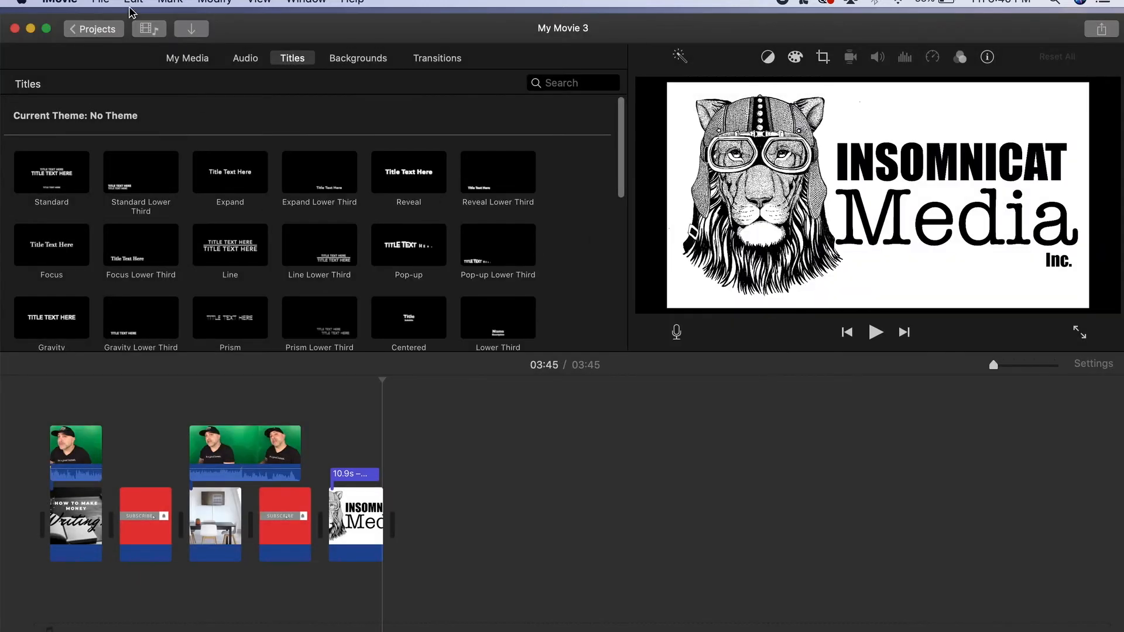
click(101, 3)
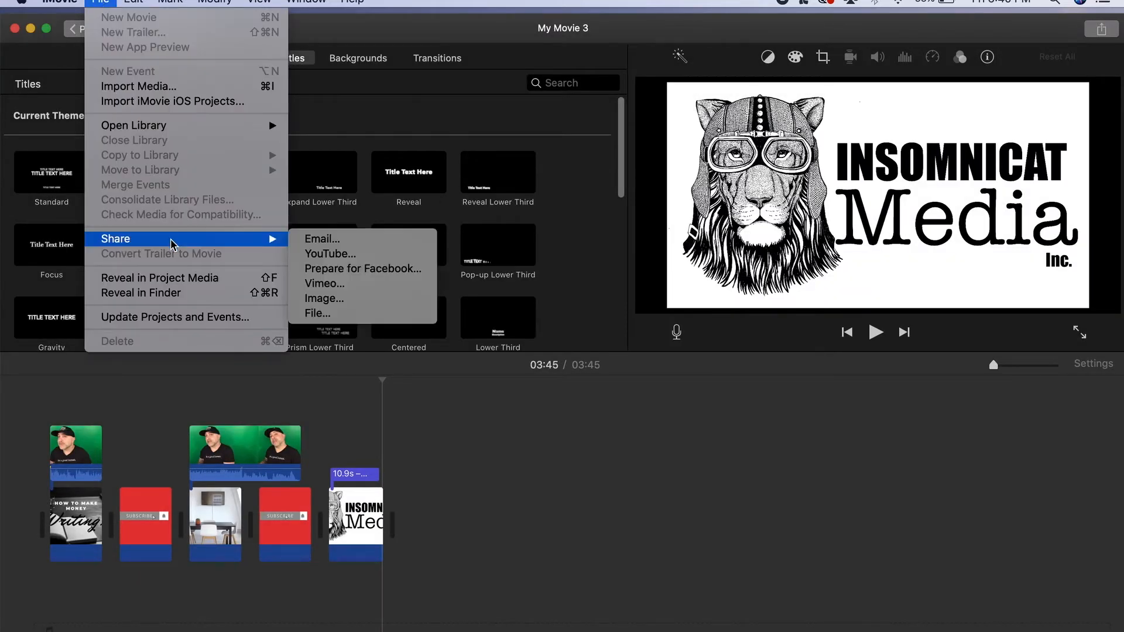
mouse_move(323, 284)
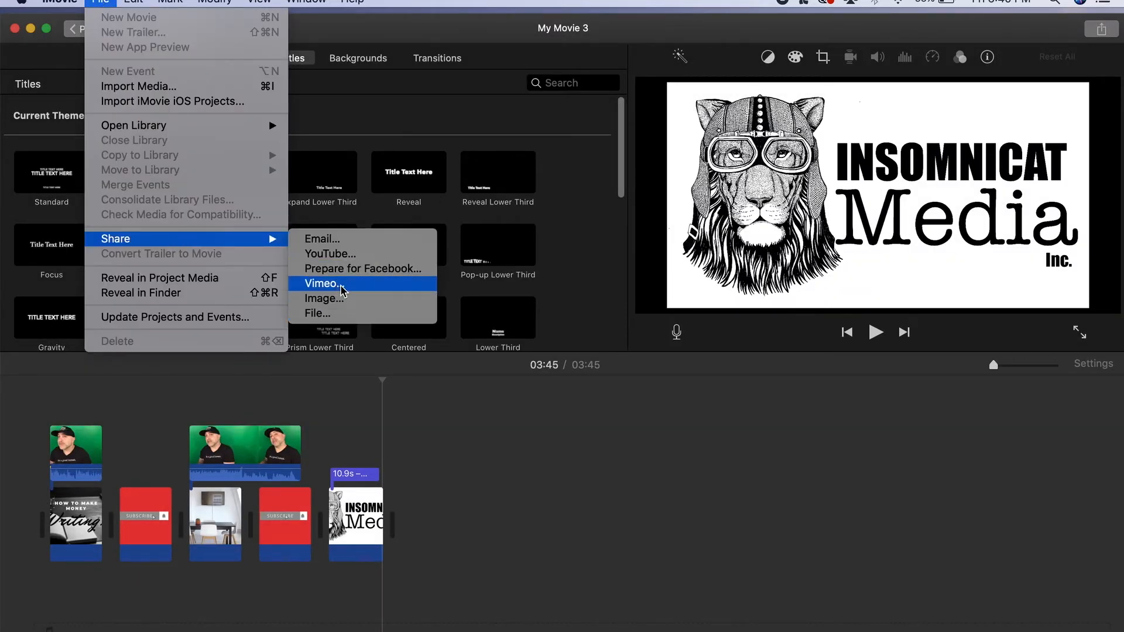
mouse_move(341, 313)
text(F)
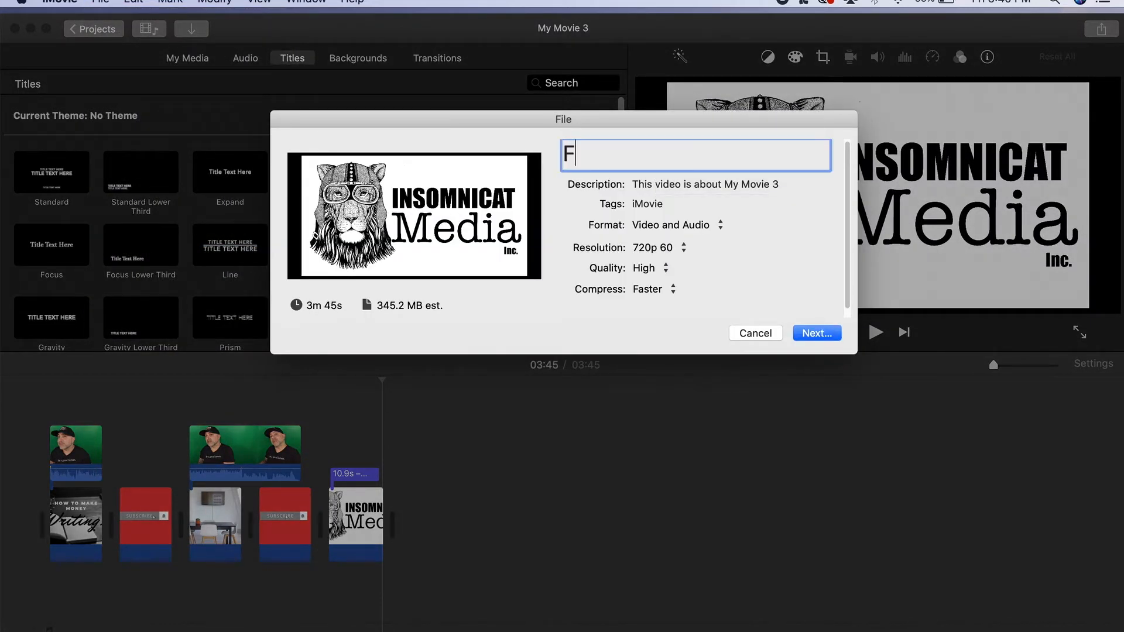
Step: Name the export 'File' and keep the resolution at 720p 60
text(ile)
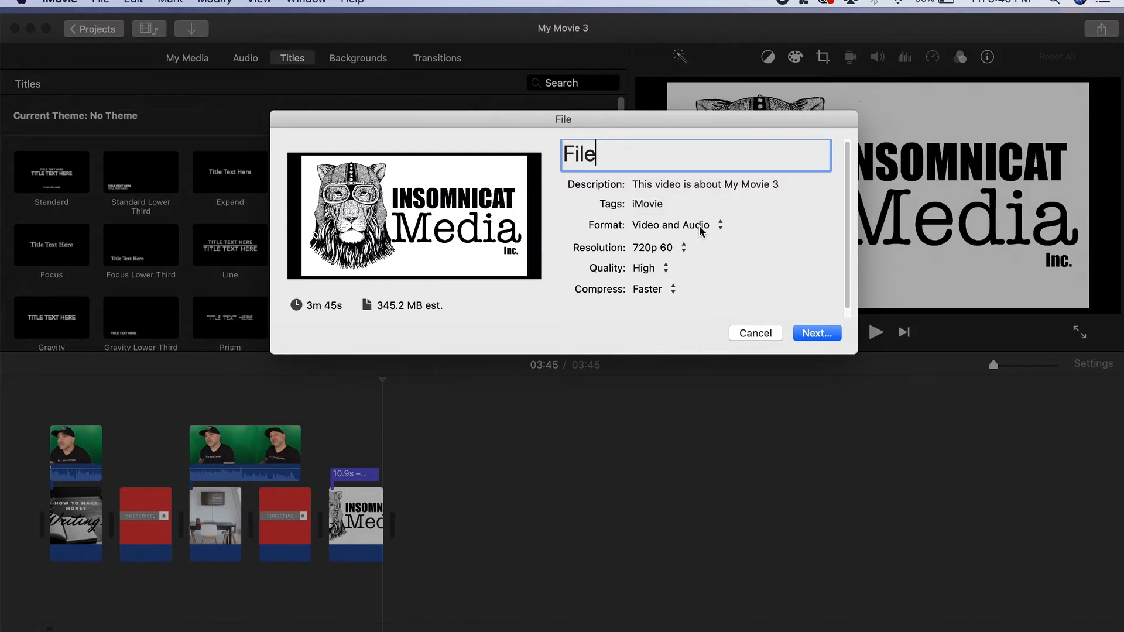
click(674, 225)
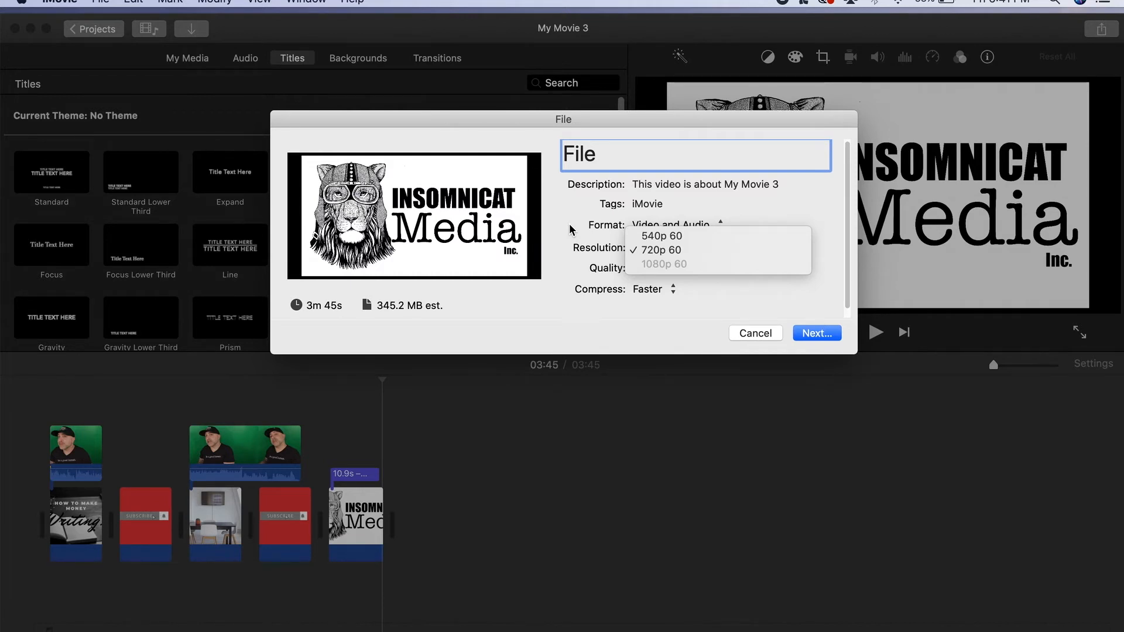
click(658, 250)
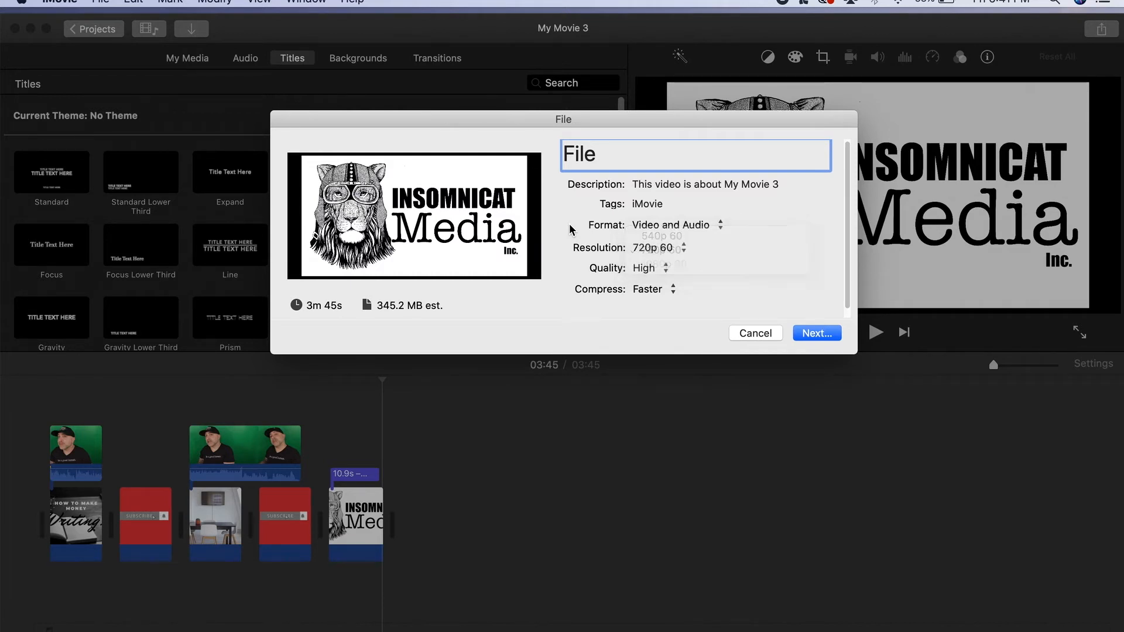
Step: Try Best (ProRes) quality, then set the export quality back to High
click(648, 267)
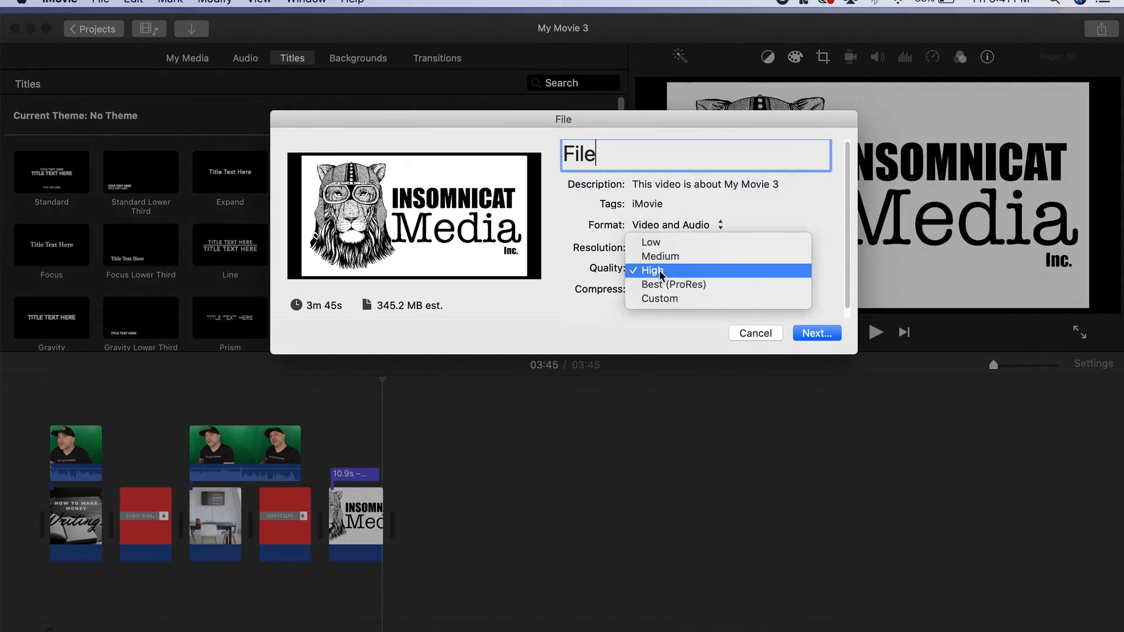
mouse_move(672, 257)
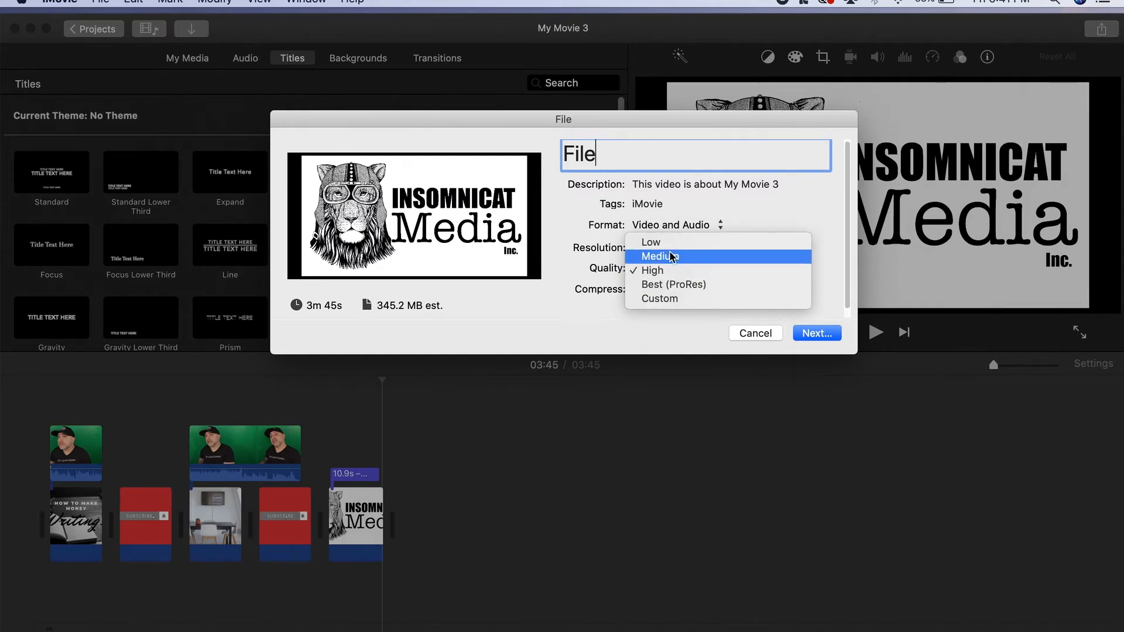
mouse_move(672, 284)
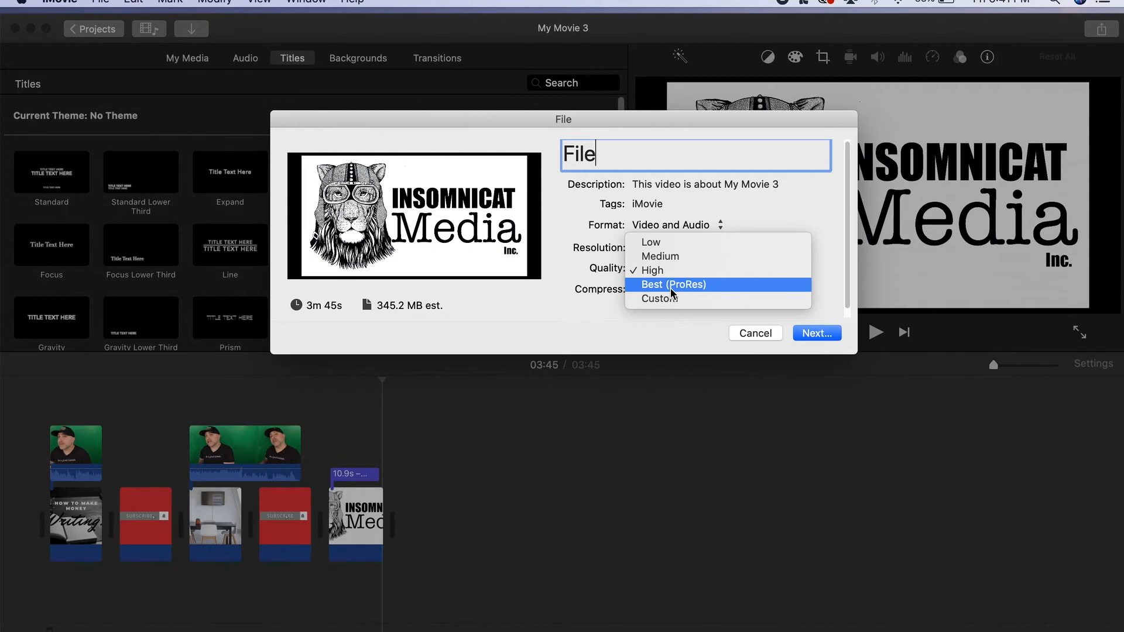
click(673, 285)
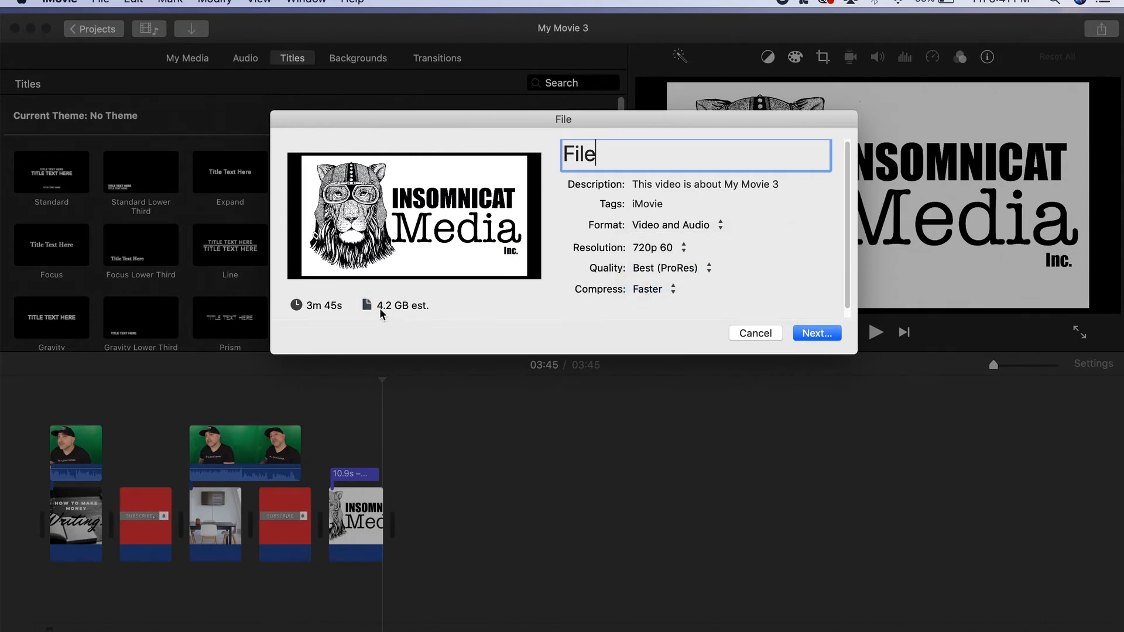
click(670, 267)
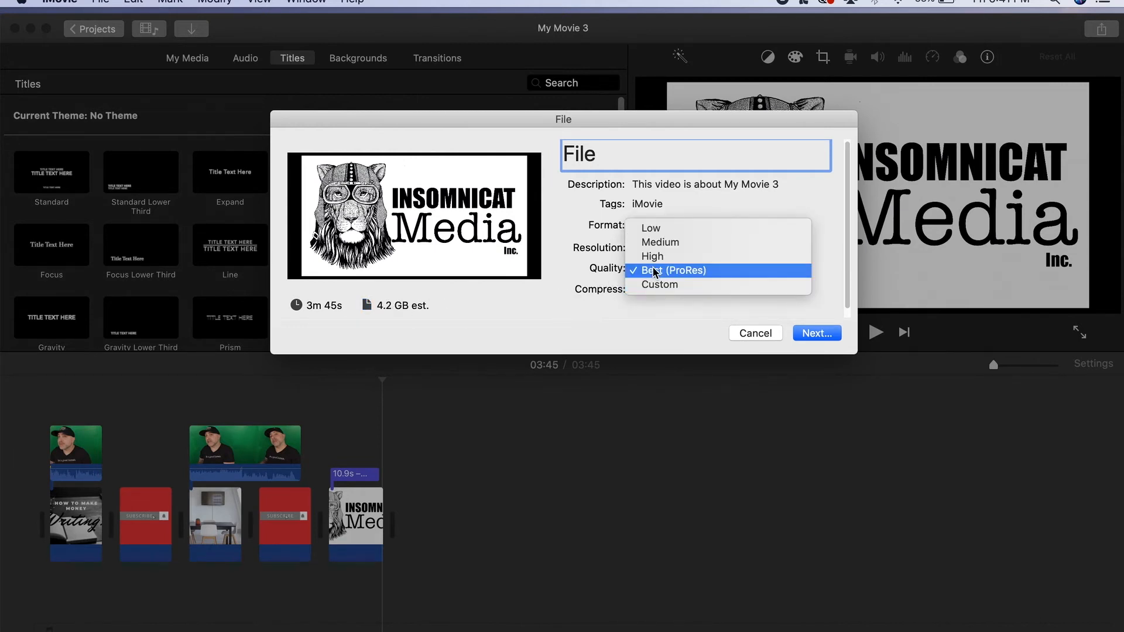
click(652, 257)
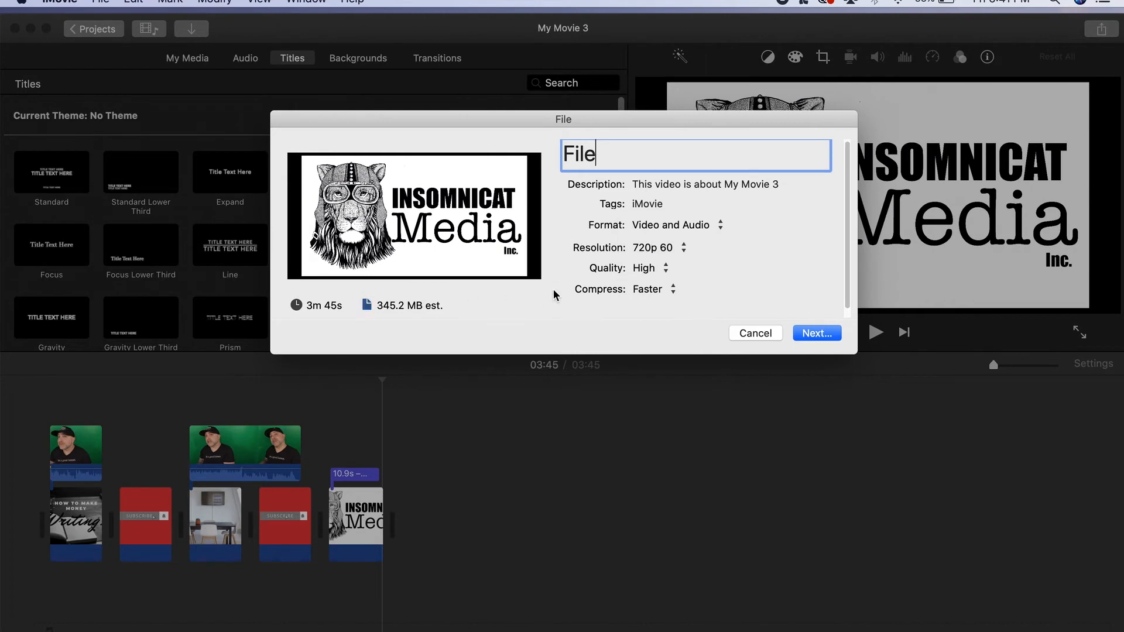
click(649, 289)
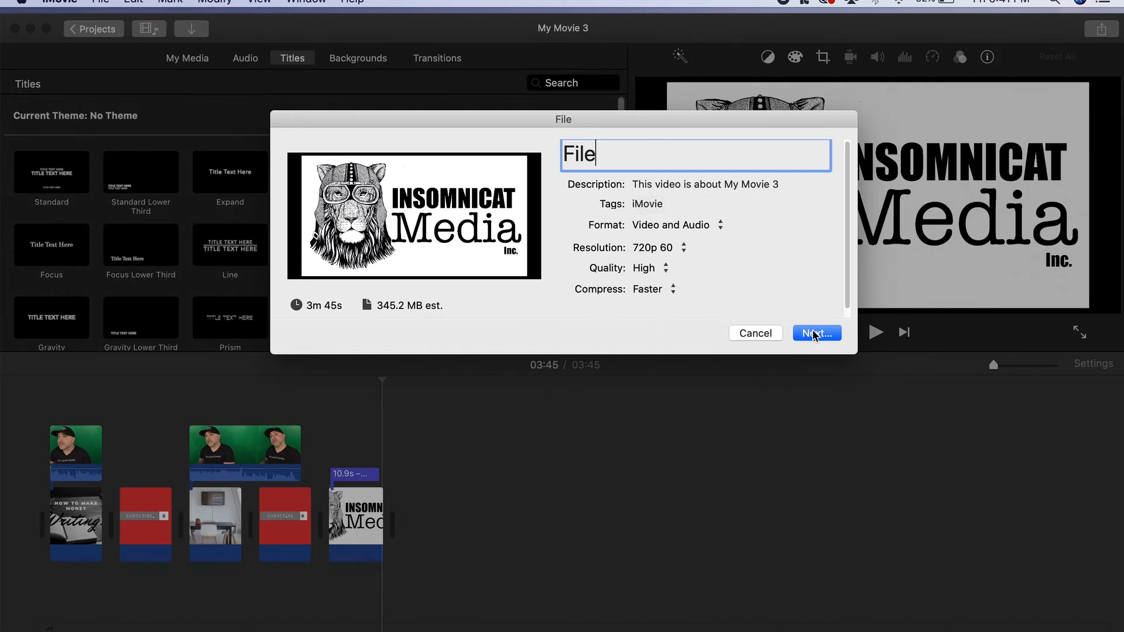
Step: Choose the Video folder as the destination and save the export
click(816, 333)
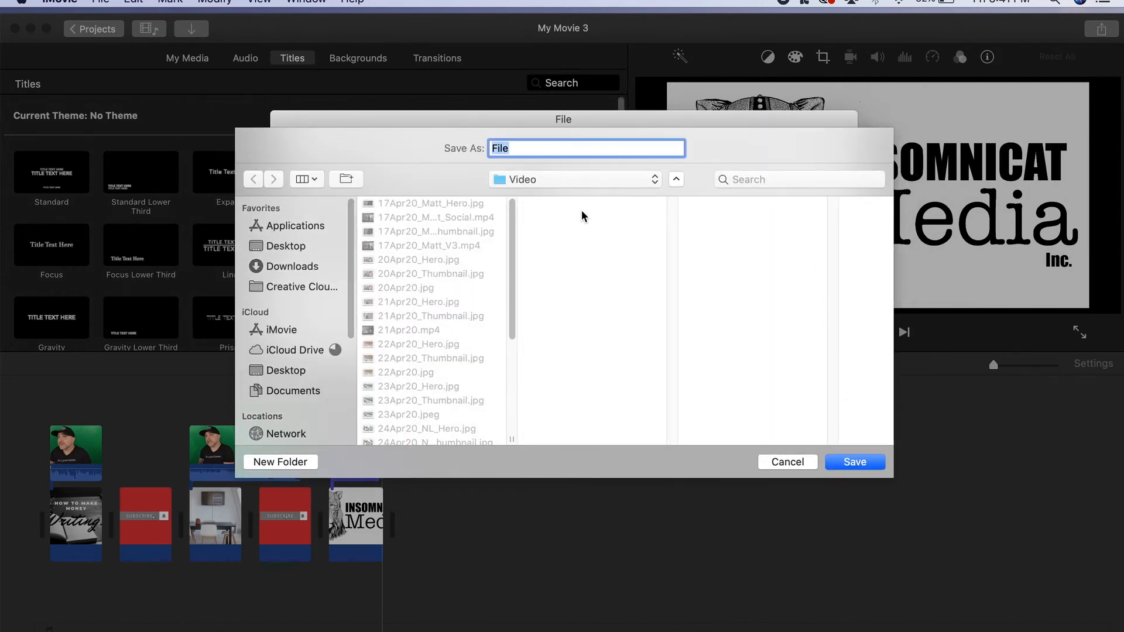
click(854, 461)
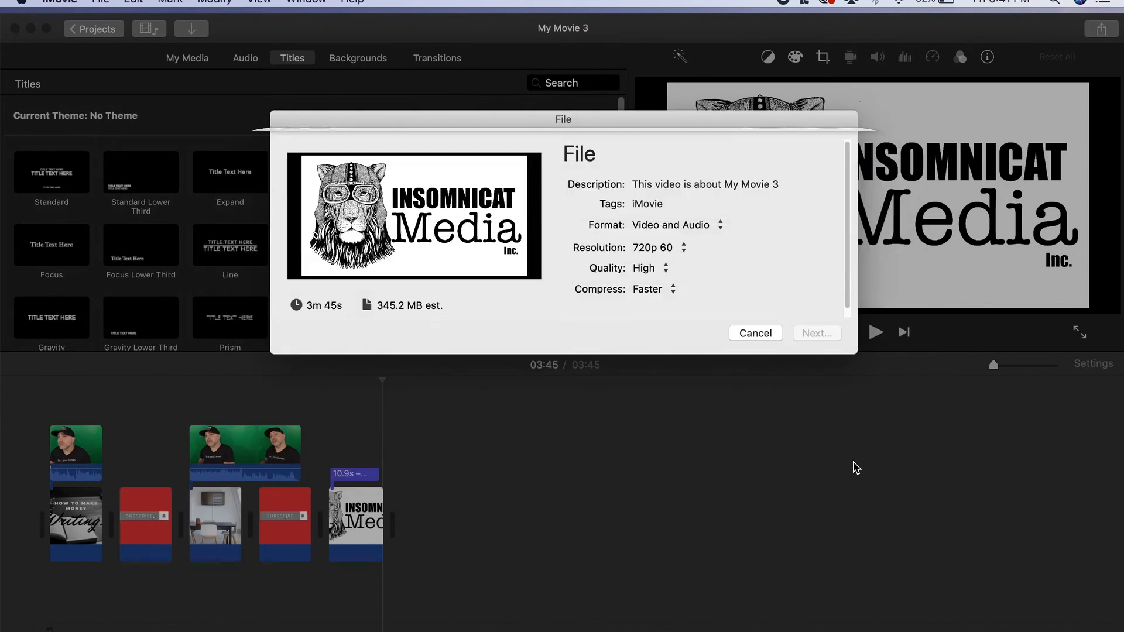
click(754, 333)
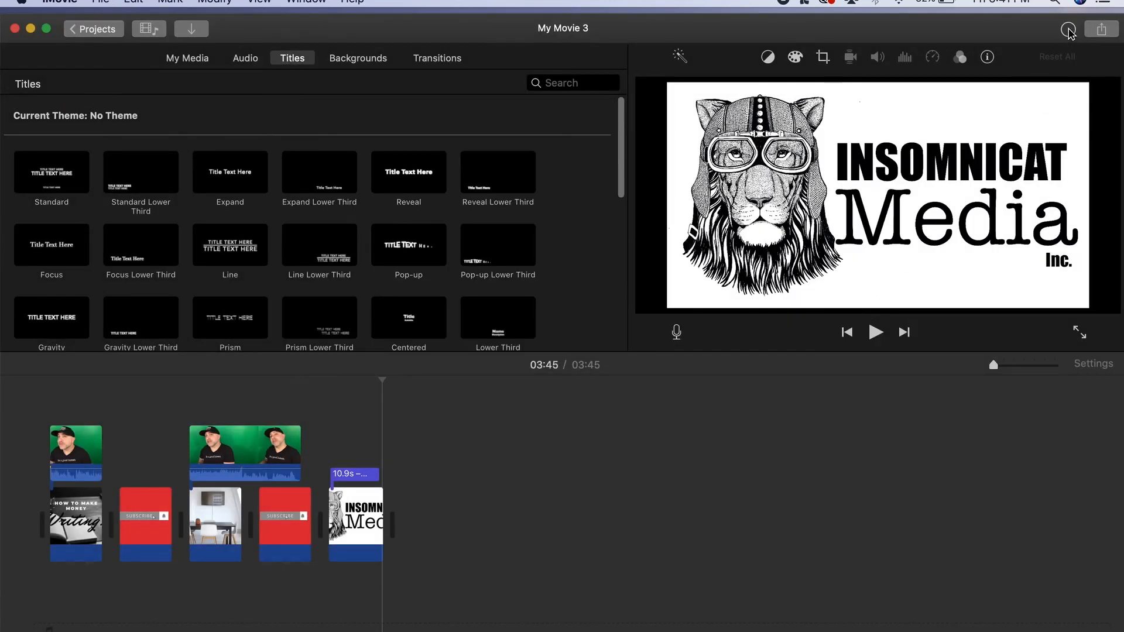
mouse_move(1067, 29)
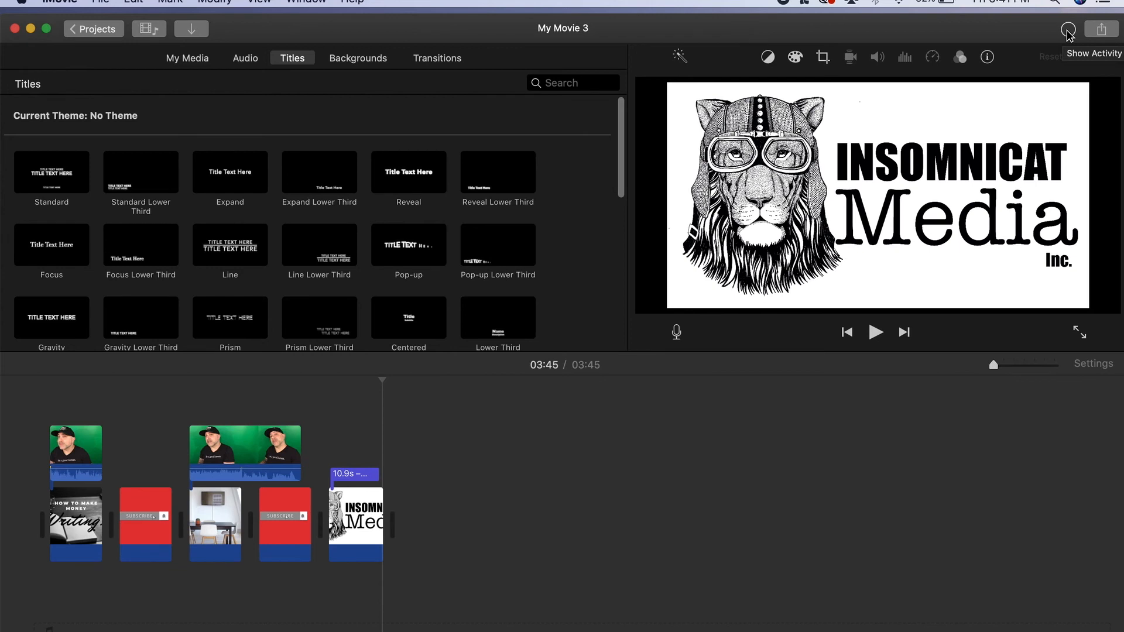
Step: Check export progress in Show Activity and cancel the File.mp4 export
click(1068, 28)
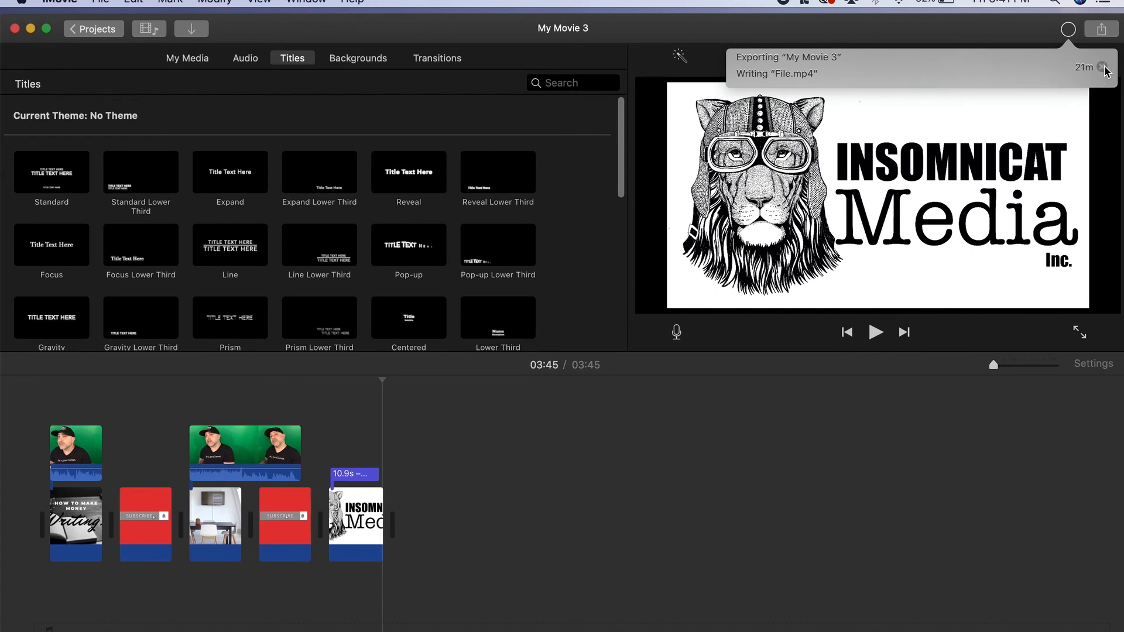
click(1103, 68)
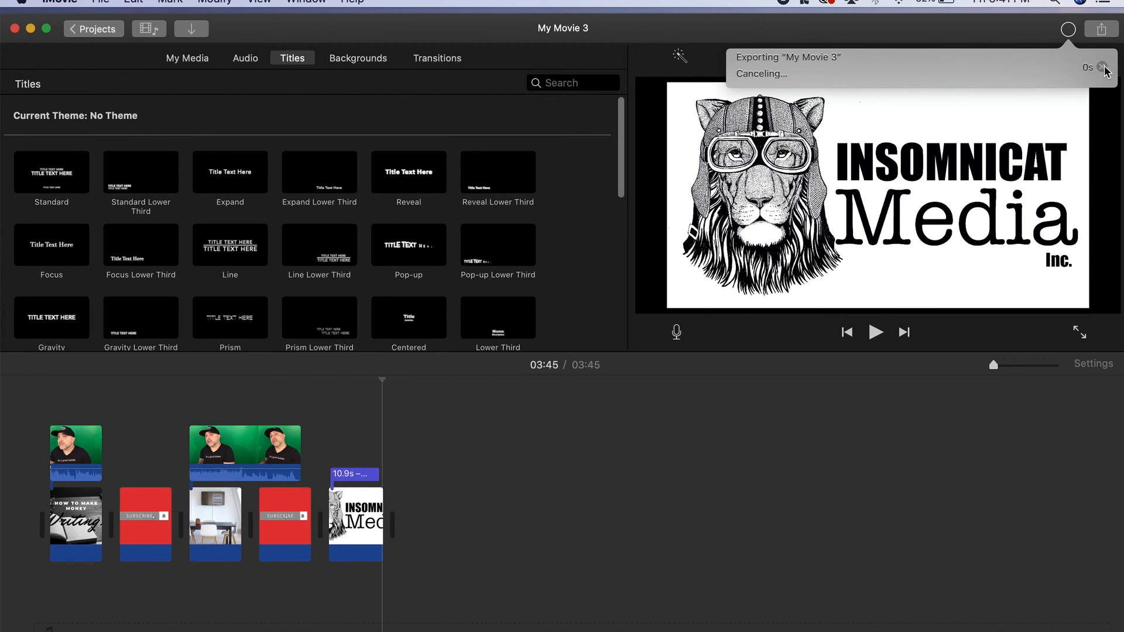
click(1103, 68)
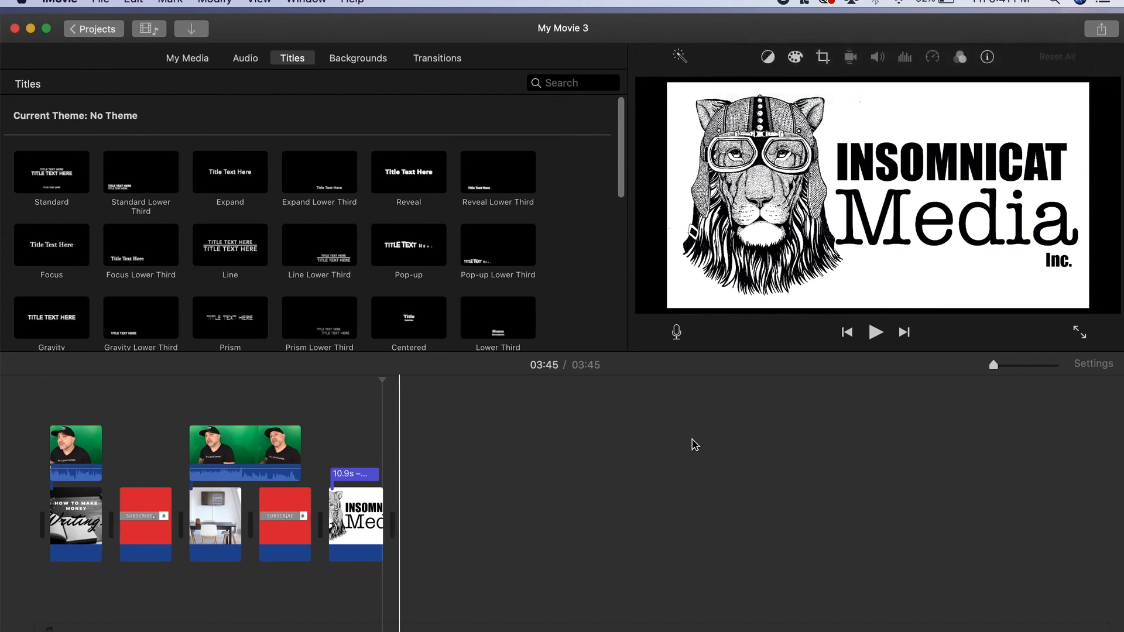